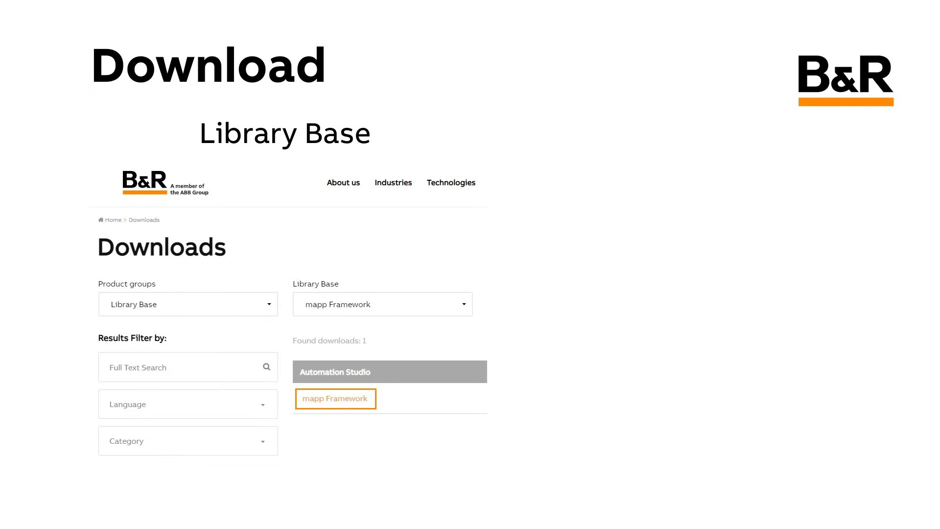
Step: Download the mapp Framework package from the Library Base downloads list
{"action": "left_click", "coordinate": [335, 398]}
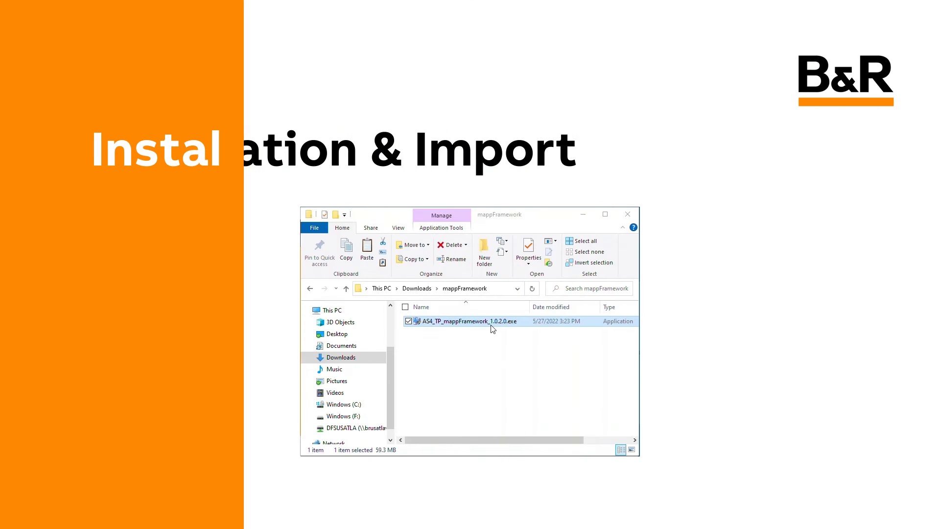
Step: Run AS4_TP_mappFramework_1.0.2.0.exe from the Downloads\mappFramework folder
{"action": "double_click", "coordinate": [469, 321]}
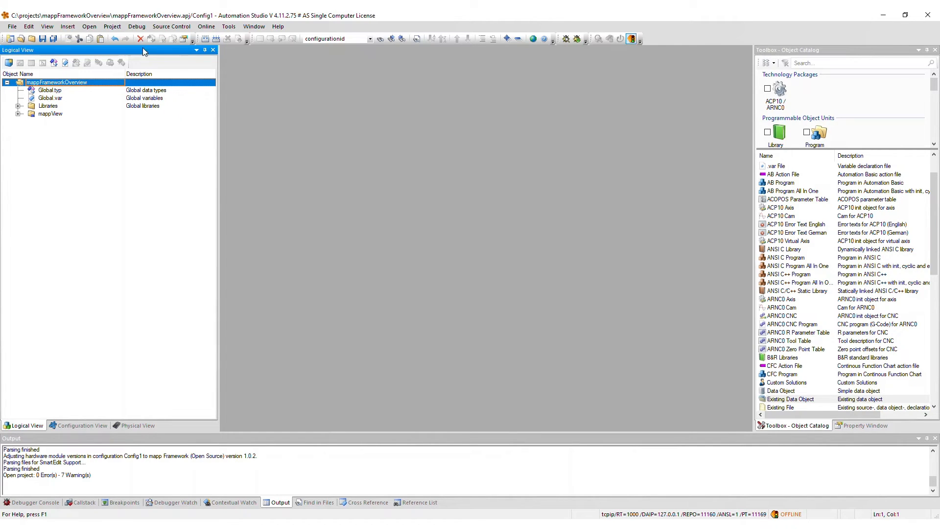
Step: In the CPU properties, set mapp Framework (Open Source) runtime version to 1.0.2 and confirm
{"action": "left_click", "coordinate": [112, 27]}
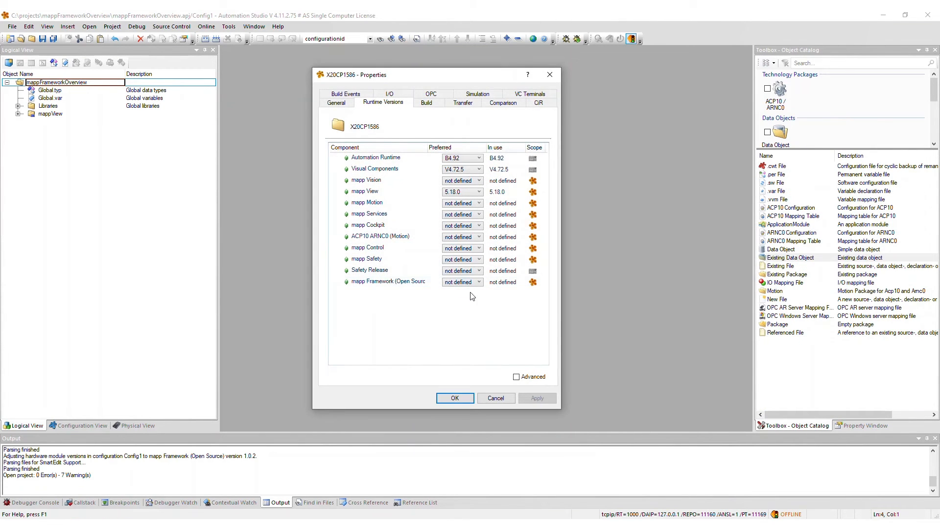
{"action": "left_click", "coordinate": [461, 282]}
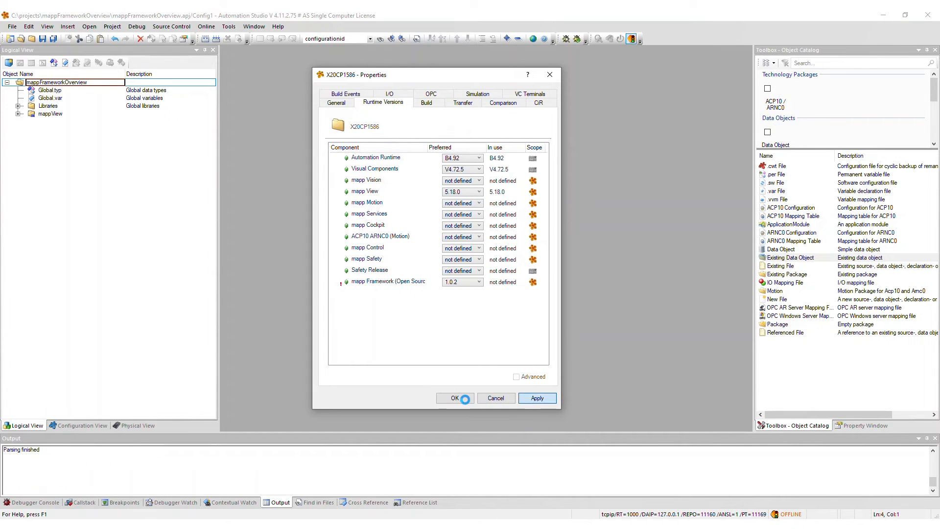
{"action": "left_click", "coordinate": [455, 397]}
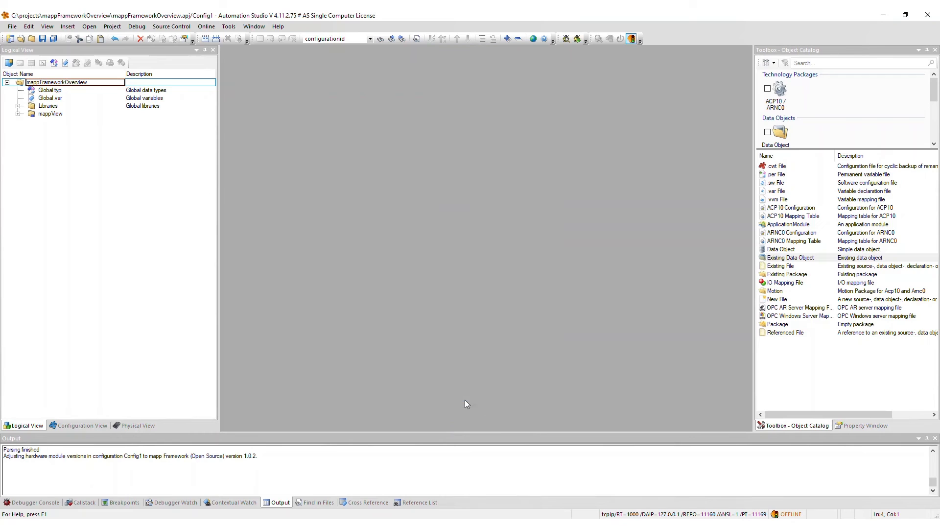
Step: Launch the mapp Framework Importer from Tools for the mappFrameworkOverview project
{"action": "left_click", "coordinate": [228, 26]}
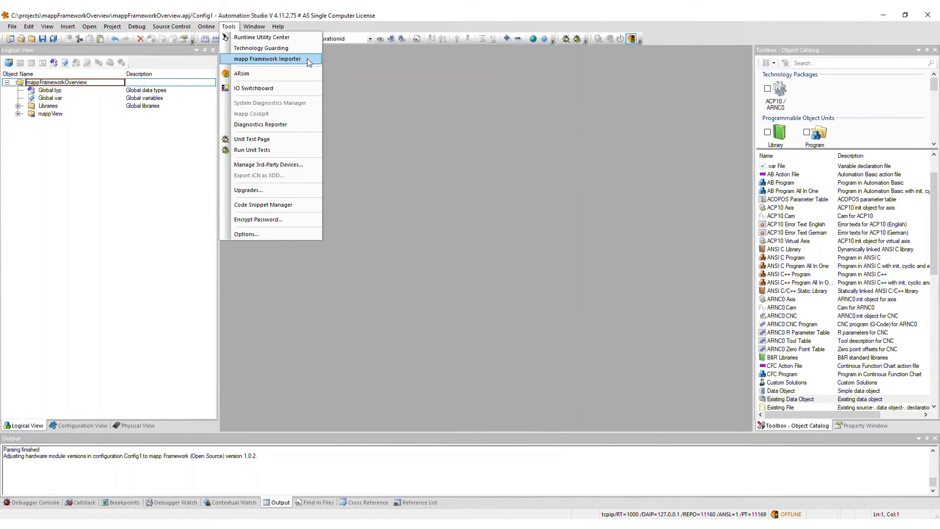
{"action": "left_click", "coordinate": [266, 59]}
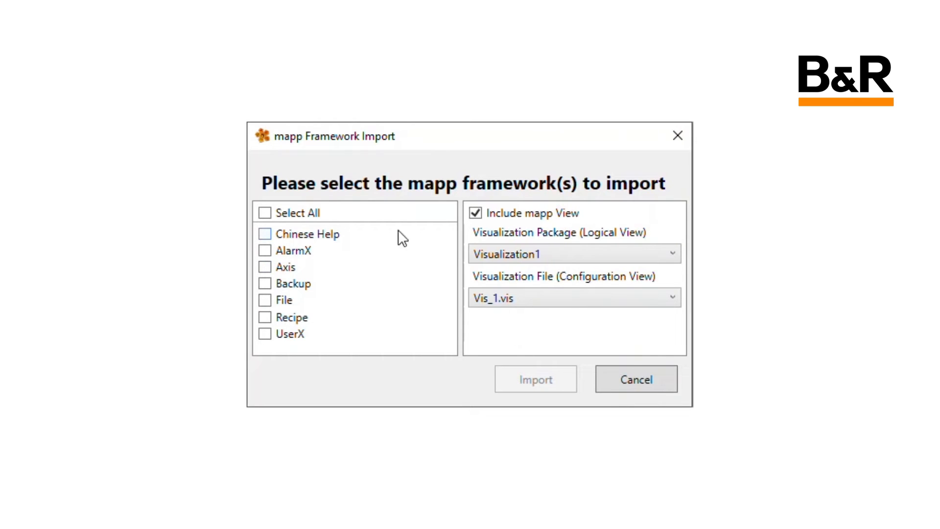
{"action": "mouse_move", "coordinate": [305, 262]}
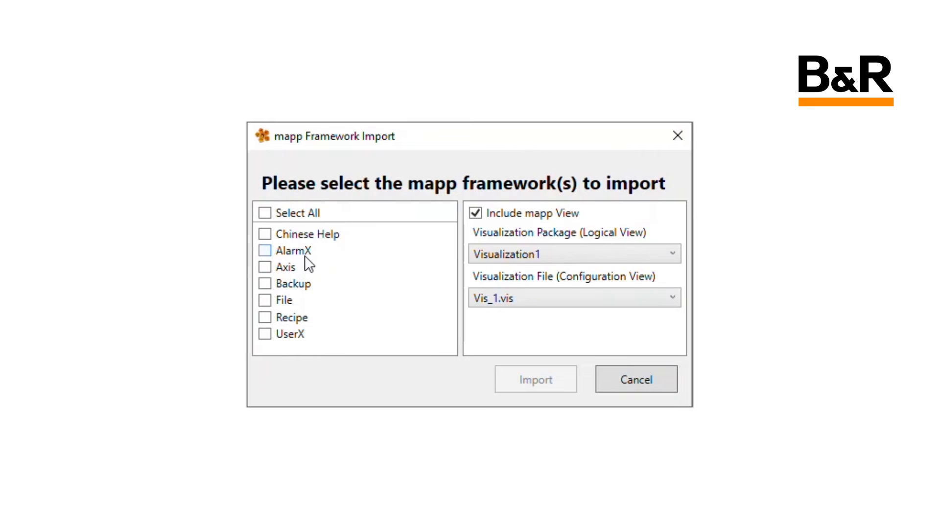
Step: Check AlarmX, Axis and Recipe for import and choose Vis_2.vis as the mapp View visualization
{"action": "left_click", "coordinate": [265, 300]}
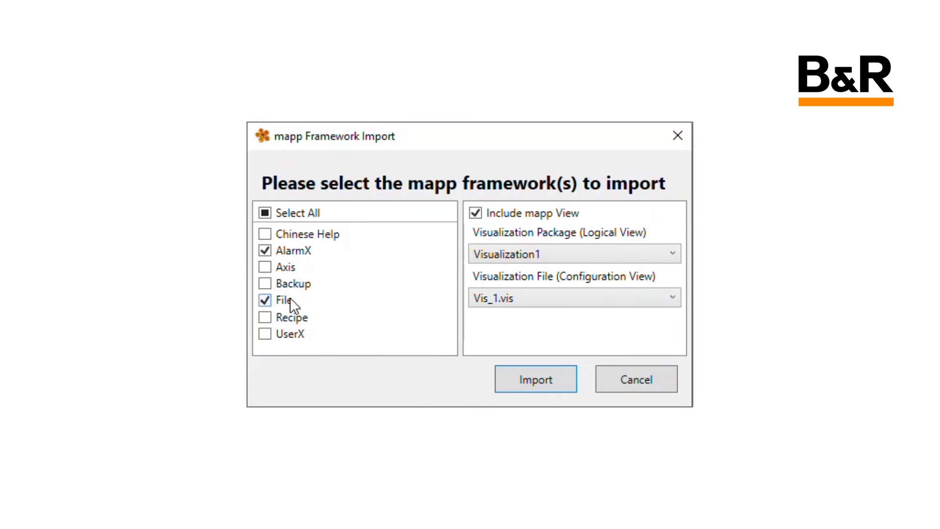
{"action": "left_click", "coordinate": [264, 266]}
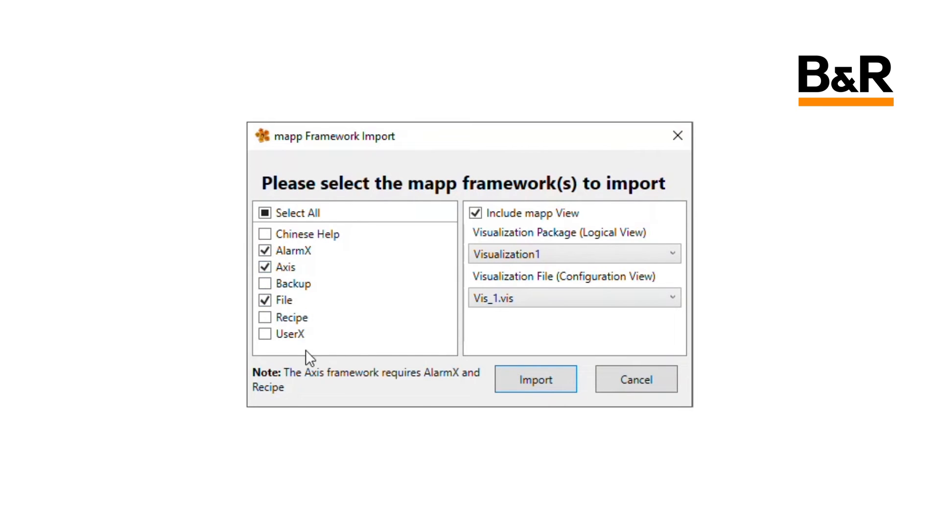
{"action": "mouse_move", "coordinate": [303, 385]}
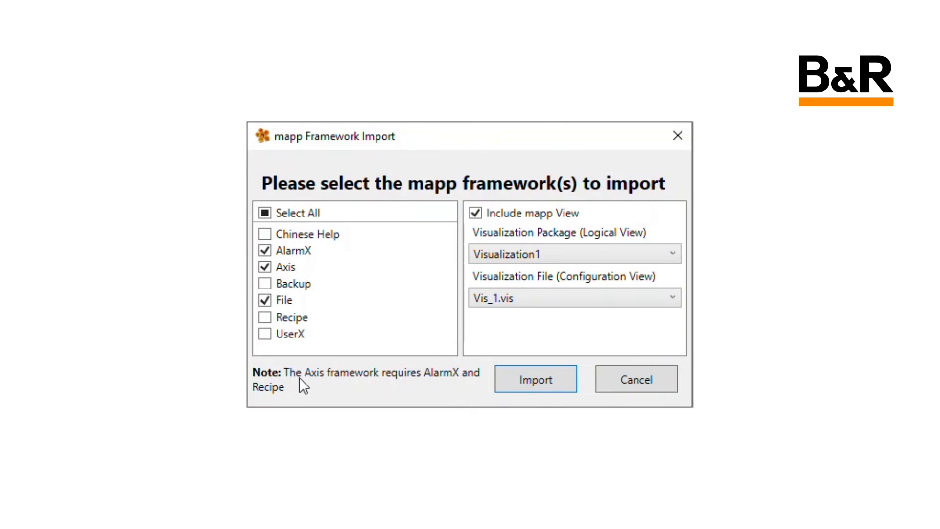
{"action": "left_click", "coordinate": [264, 317]}
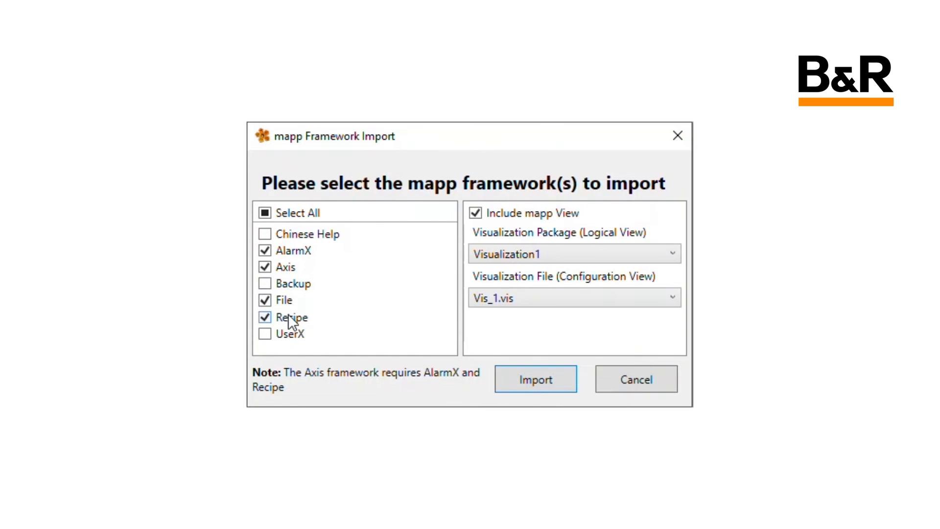
{"action": "mouse_move", "coordinate": [505, 218]}
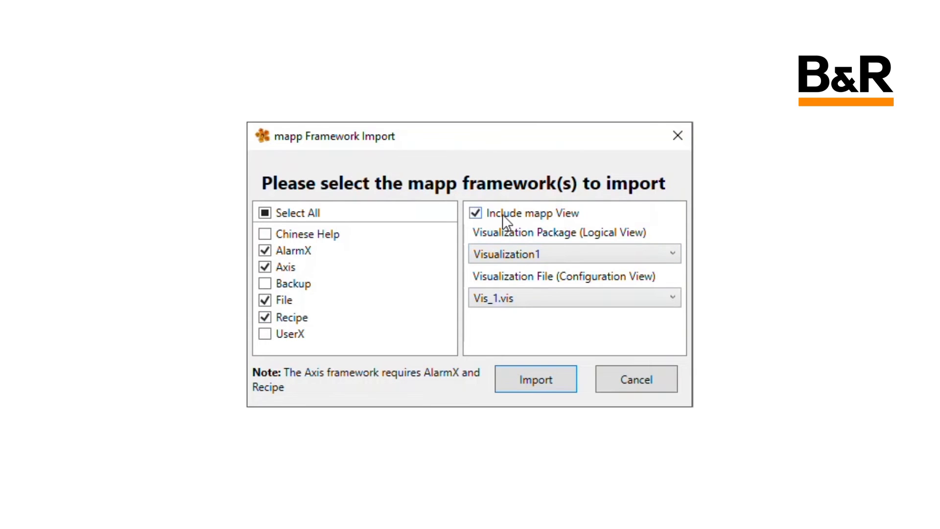
{"action": "mouse_move", "coordinate": [617, 218]}
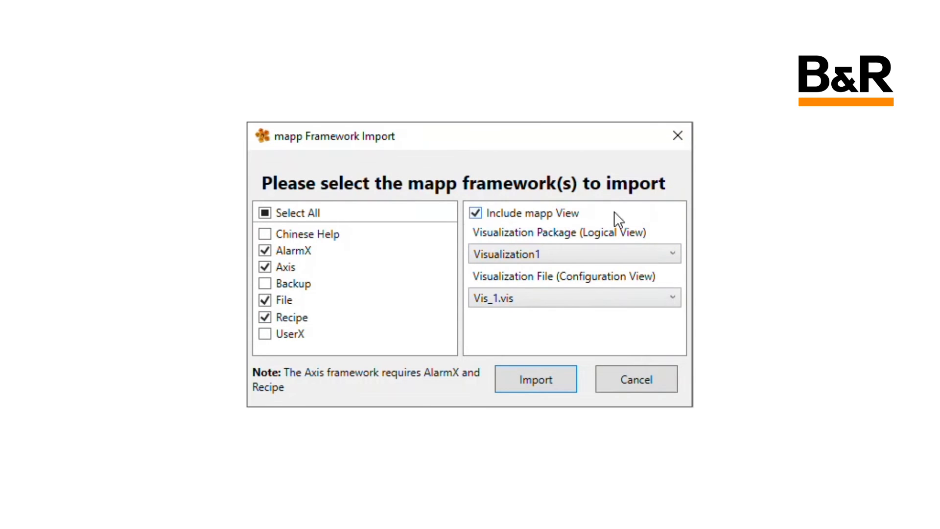
{"action": "left_click", "coordinate": [669, 252]}
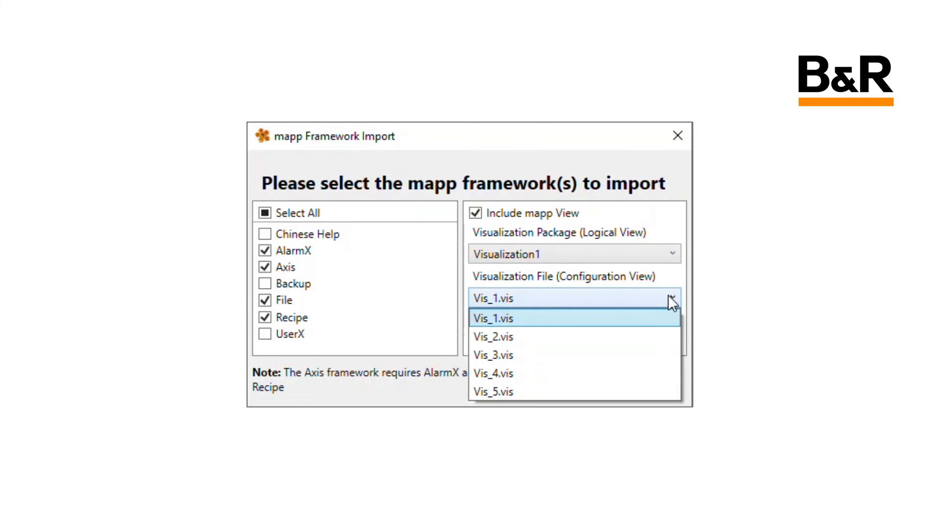
{"action": "left_click", "coordinate": [492, 336]}
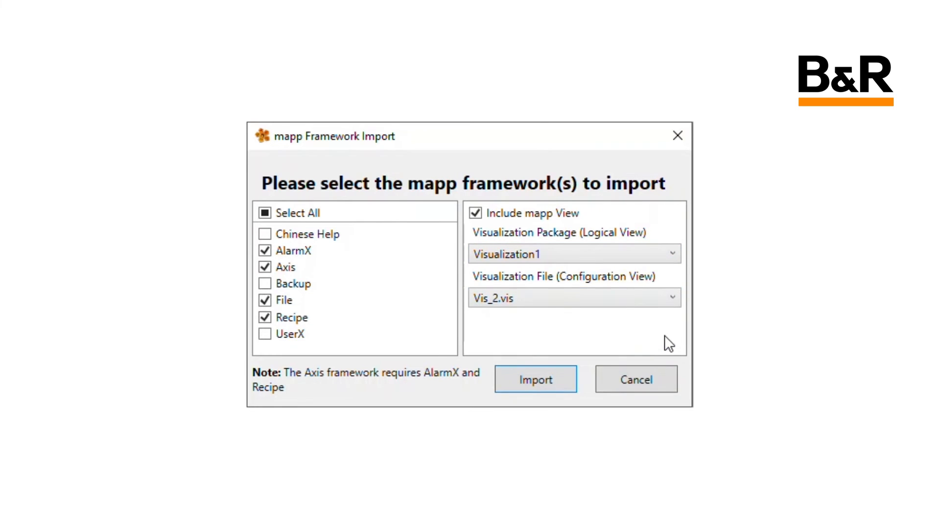
{"action": "mouse_move", "coordinate": [634, 343]}
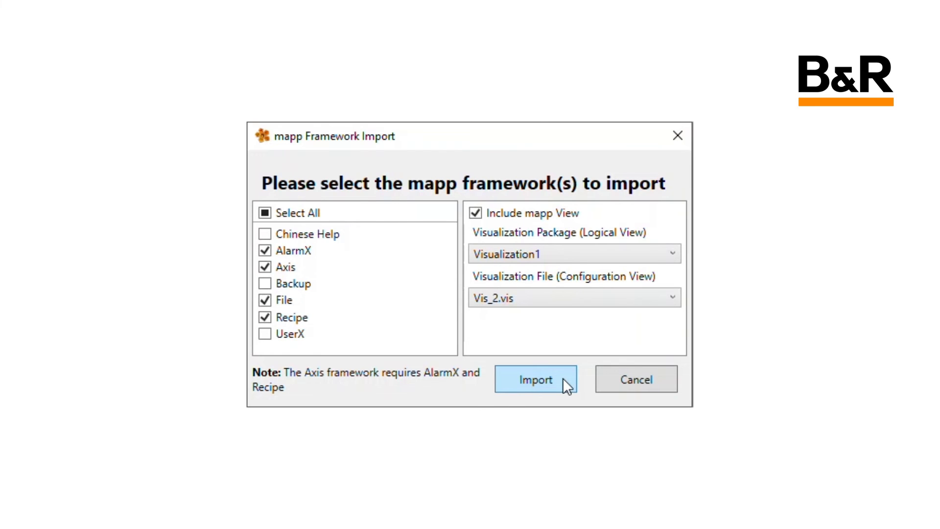
Step: Start the import and accept the overwrite warning
{"action": "left_click", "coordinate": [535, 378]}
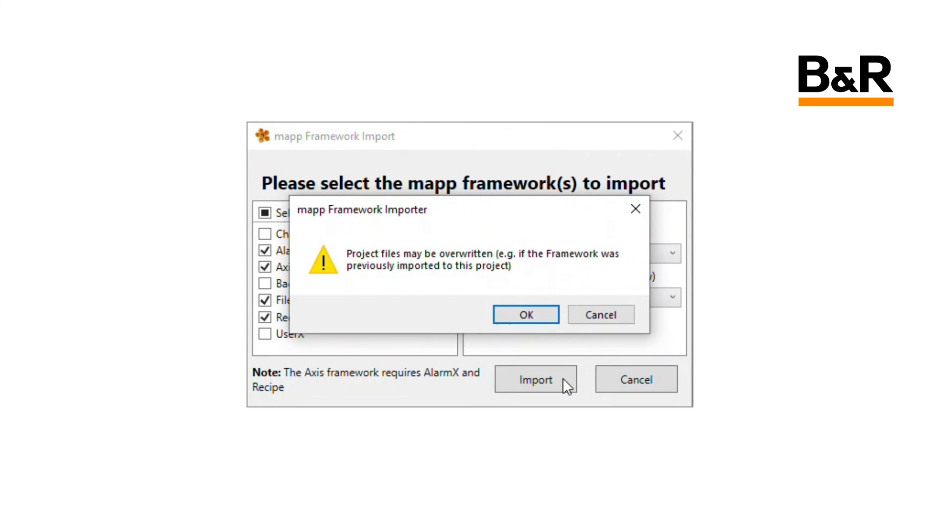
{"action": "mouse_move", "coordinate": [525, 314]}
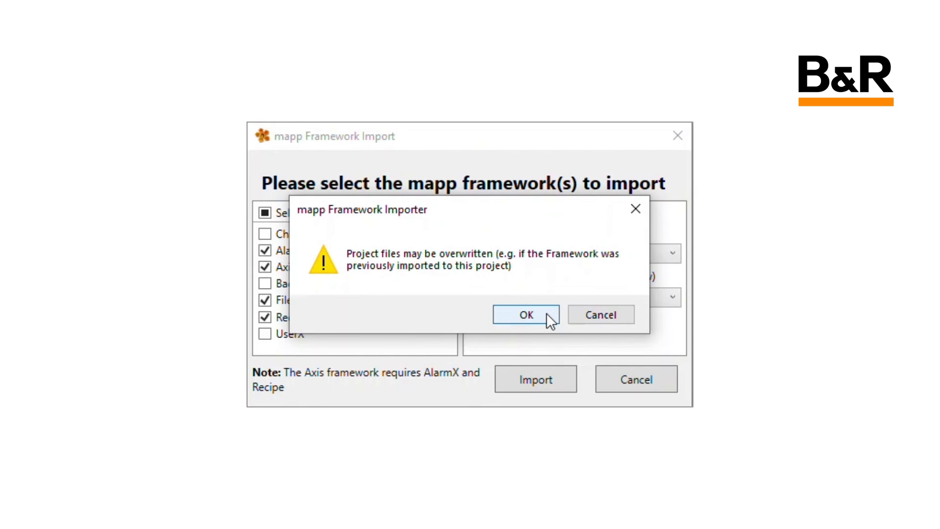
{"action": "left_click", "coordinate": [526, 314]}
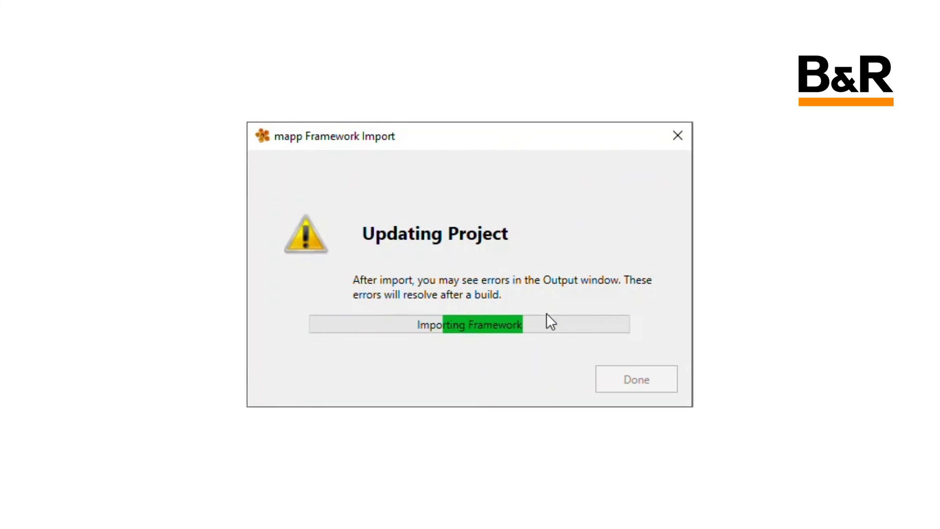
{"action": "mouse_move", "coordinate": [550, 352]}
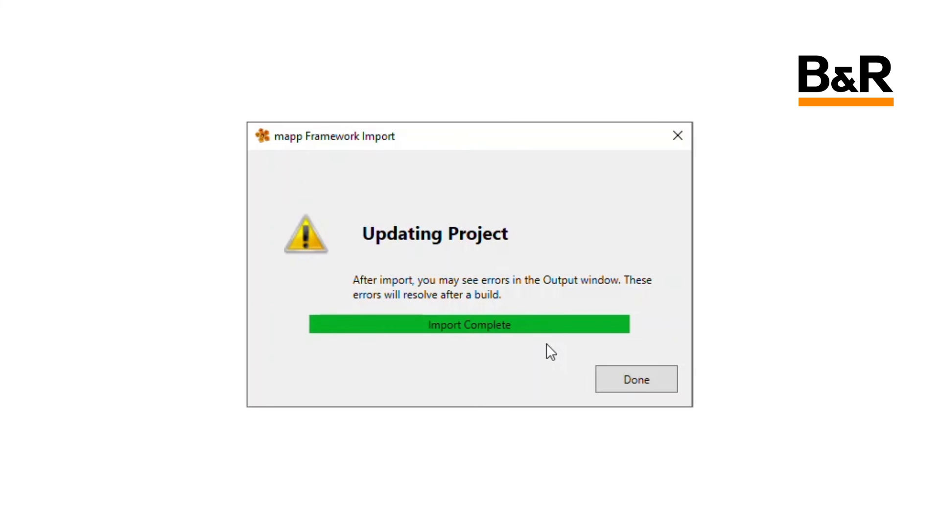
{"action": "mouse_move", "coordinate": [662, 301]}
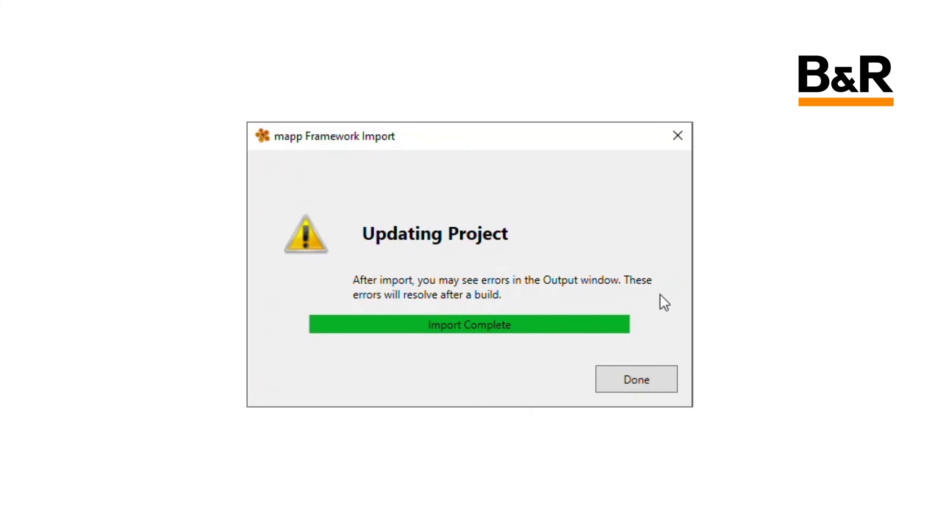
{"action": "mouse_move", "coordinate": [659, 307]}
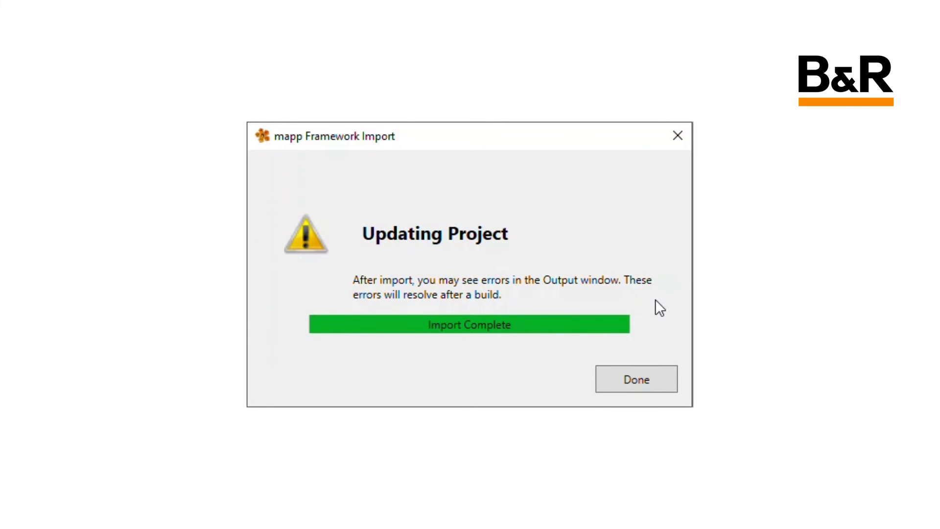
{"action": "mouse_move", "coordinate": [652, 348]}
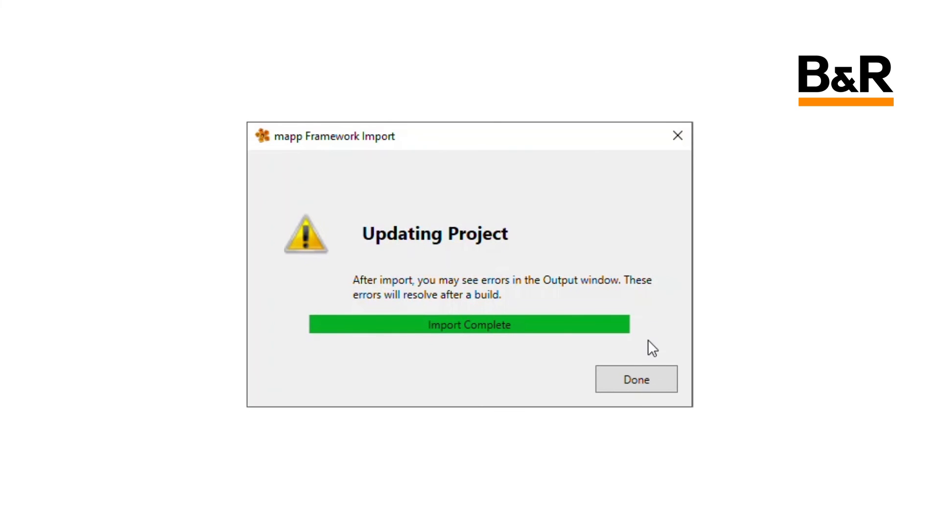
Step: Finish the completed import and dismiss the AS Help path notice
{"action": "left_click", "coordinate": [636, 378]}
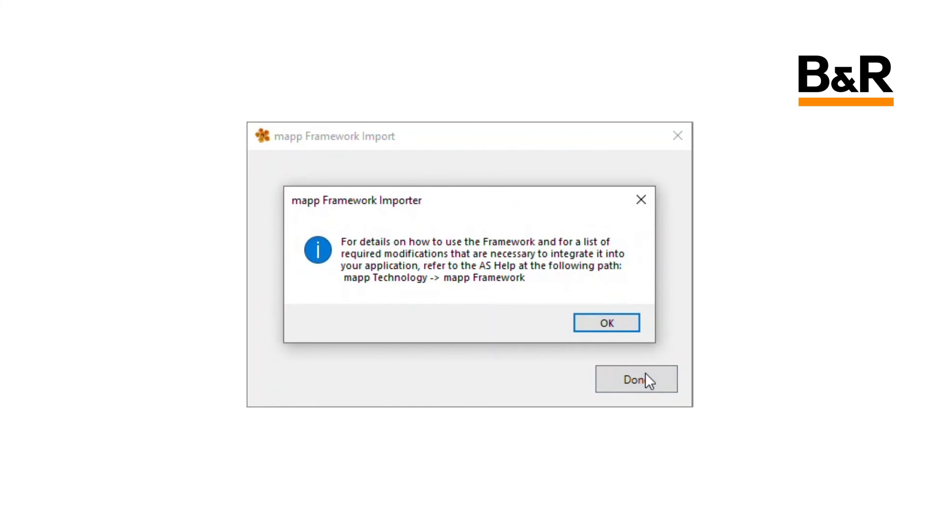
{"action": "mouse_move", "coordinate": [348, 285]}
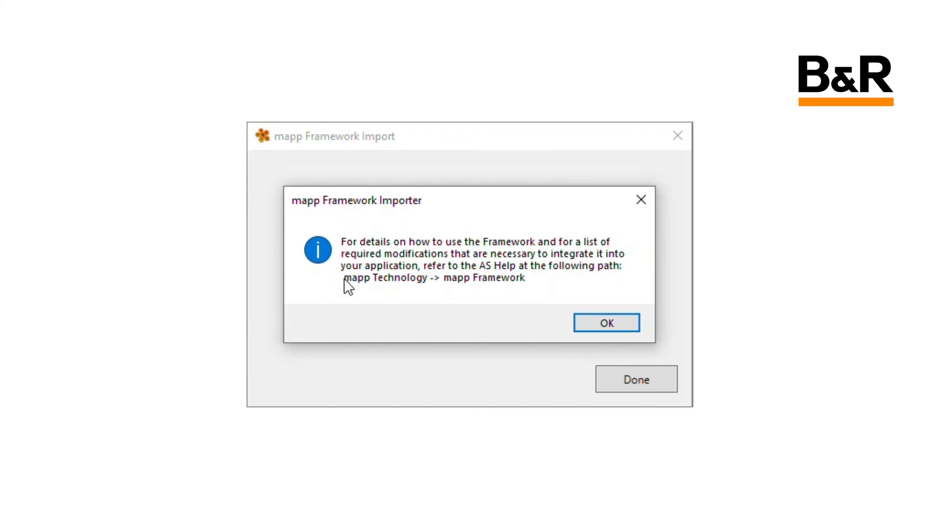
{"action": "left_click", "coordinate": [605, 322]}
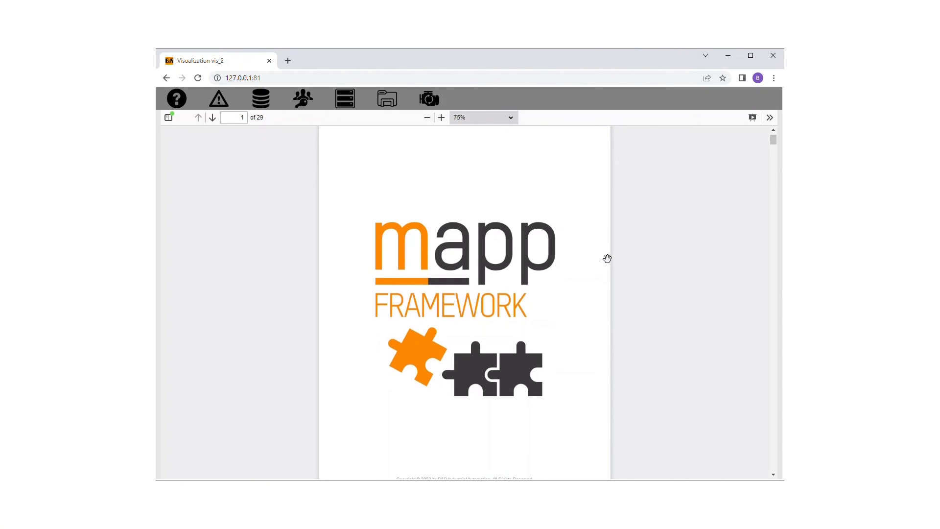
Step: Browse the help PDF, then the alarms, user management, backups and AppAxis_1 manual control pages
{"action": "scroll", "scroll_direction": "down", "scroll_amount": 3}
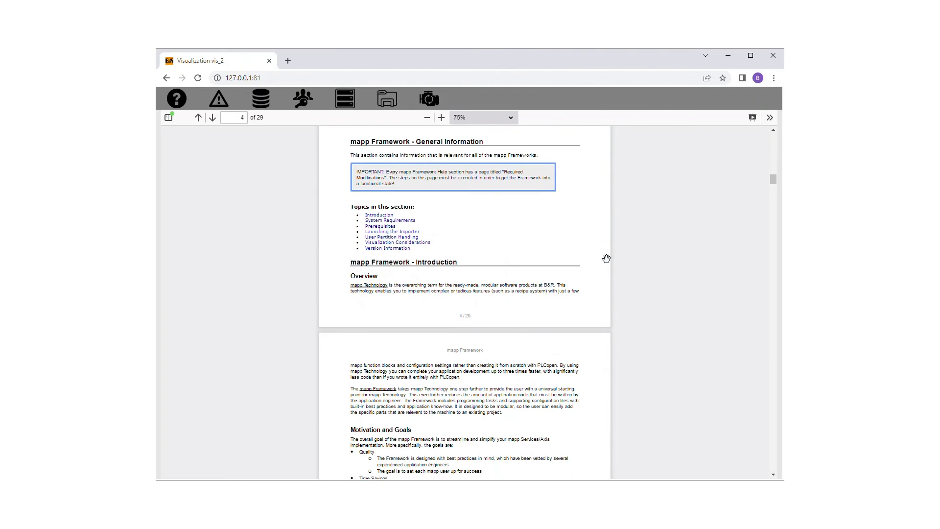
{"action": "left_click", "coordinate": [260, 97]}
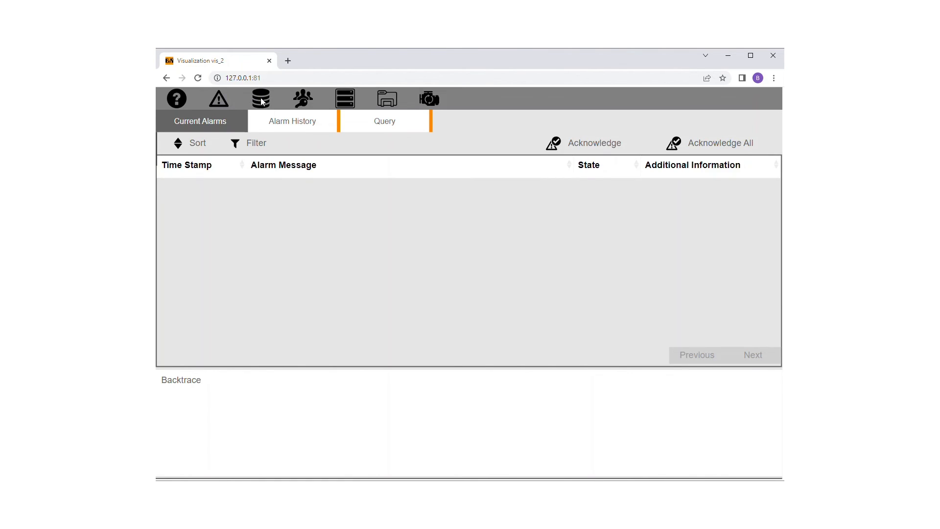
{"action": "left_click", "coordinate": [302, 97]}
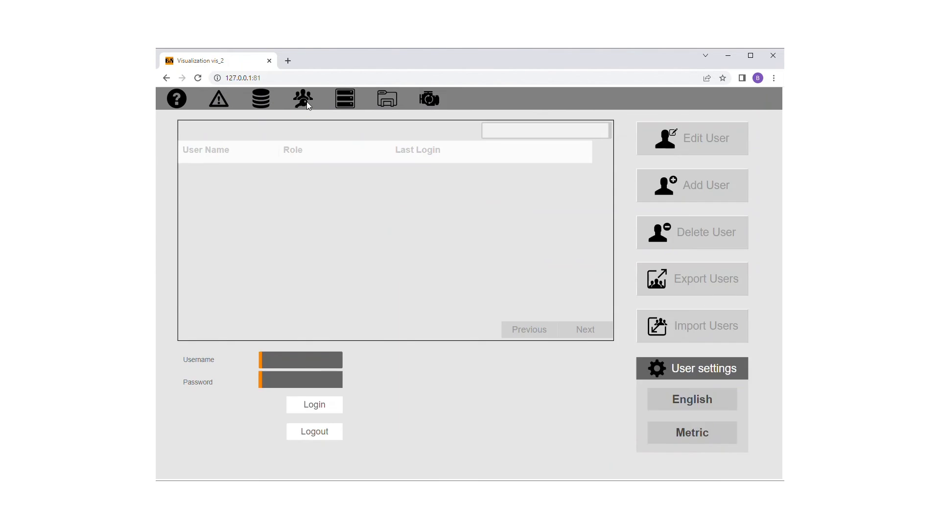
{"action": "left_click", "coordinate": [387, 98]}
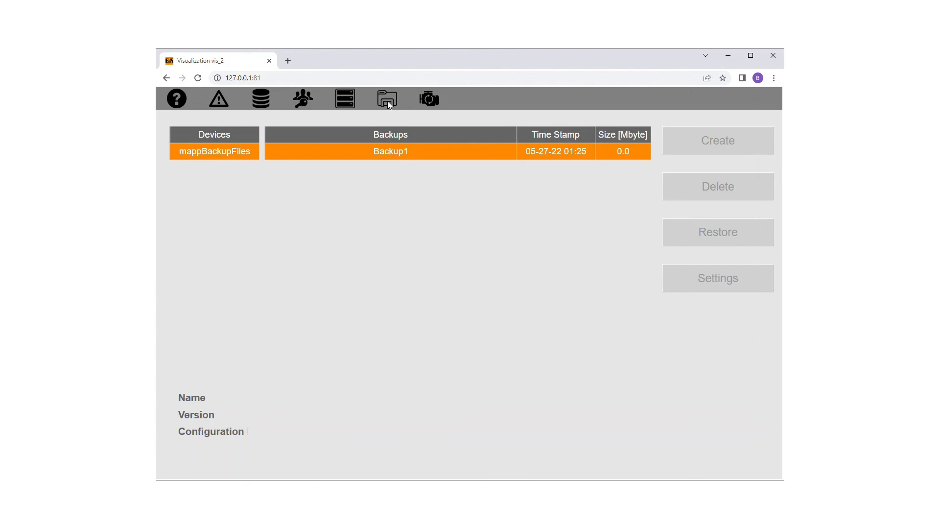
{"action": "left_click", "coordinate": [428, 98]}
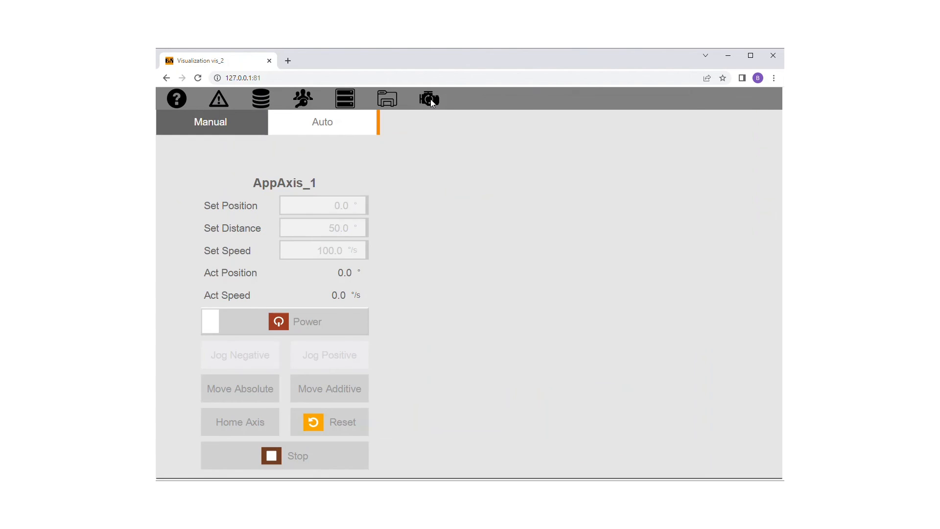
{"action": "mouse_move", "coordinate": [378, 382]}
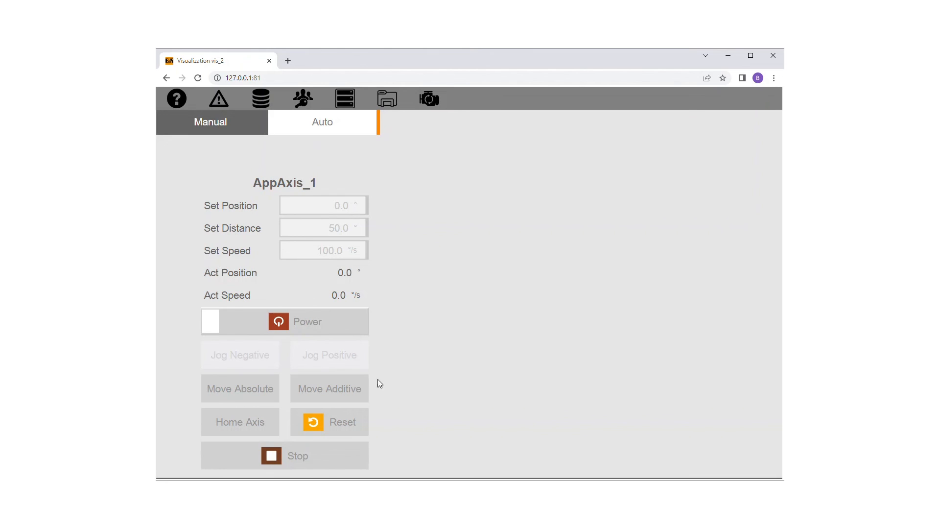